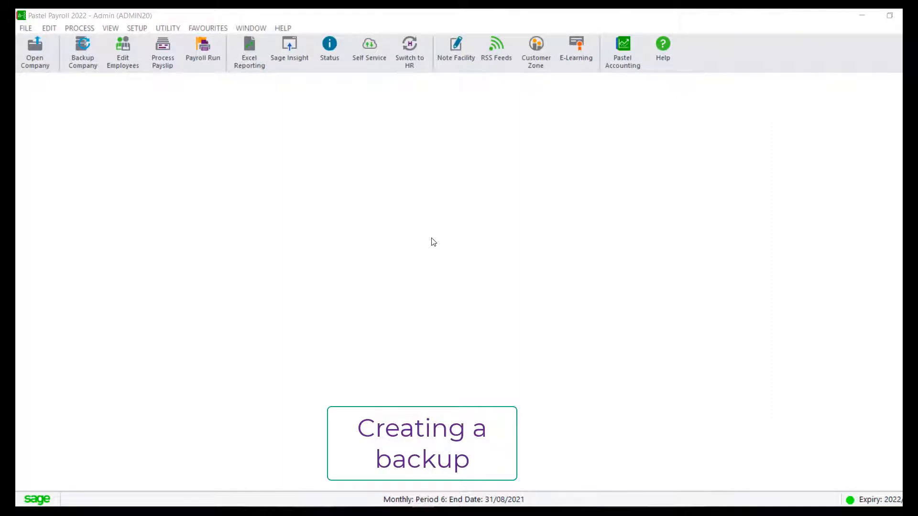
Back up the company data into the BACKUPS folder and close the completed backup report
left_click(25, 28)
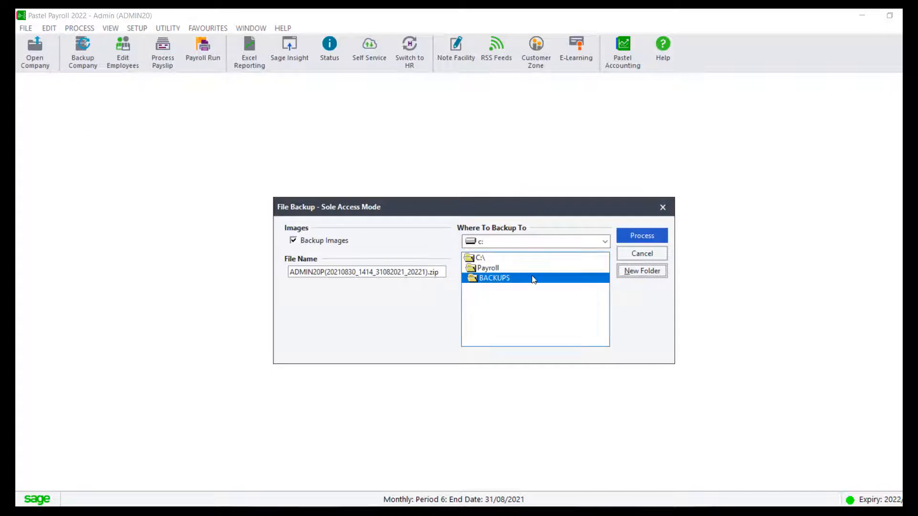
left_click(642, 235)
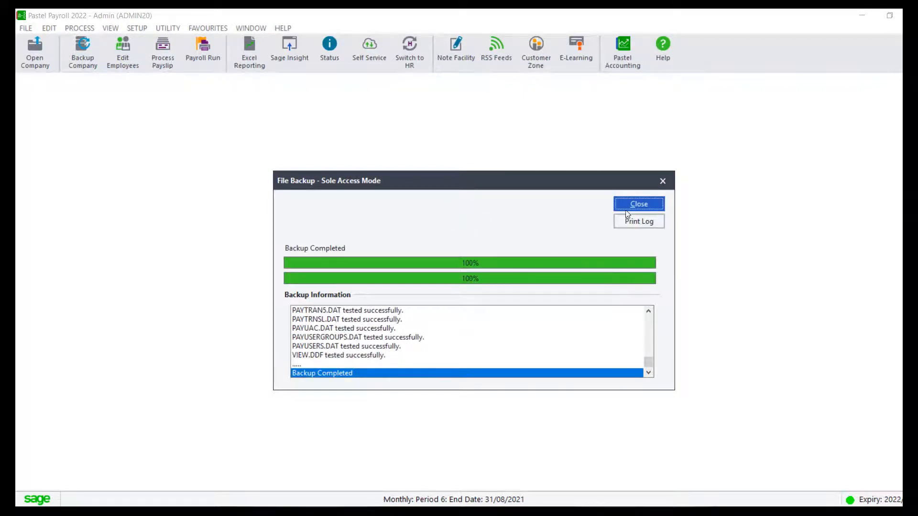
left_click(639, 204)
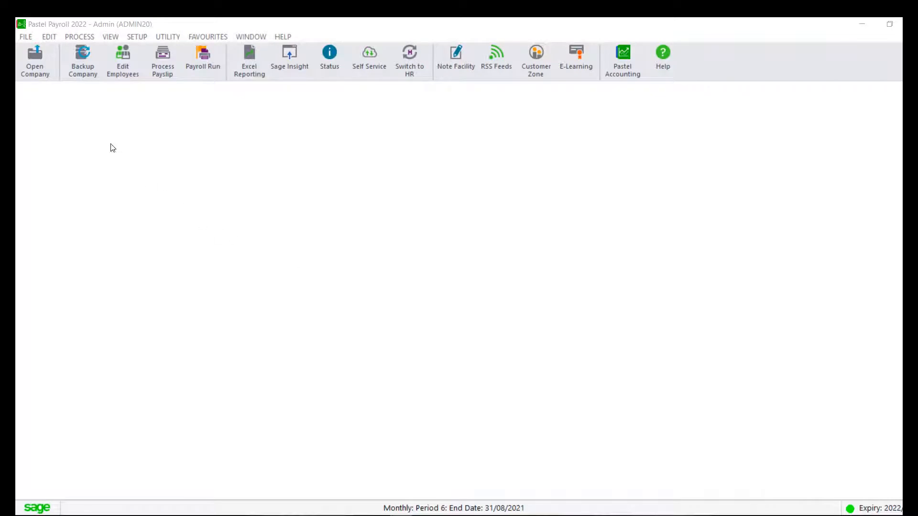
Start a company restore from the File menu, listing the backups in the BACKUPS folder
left_click(25, 36)
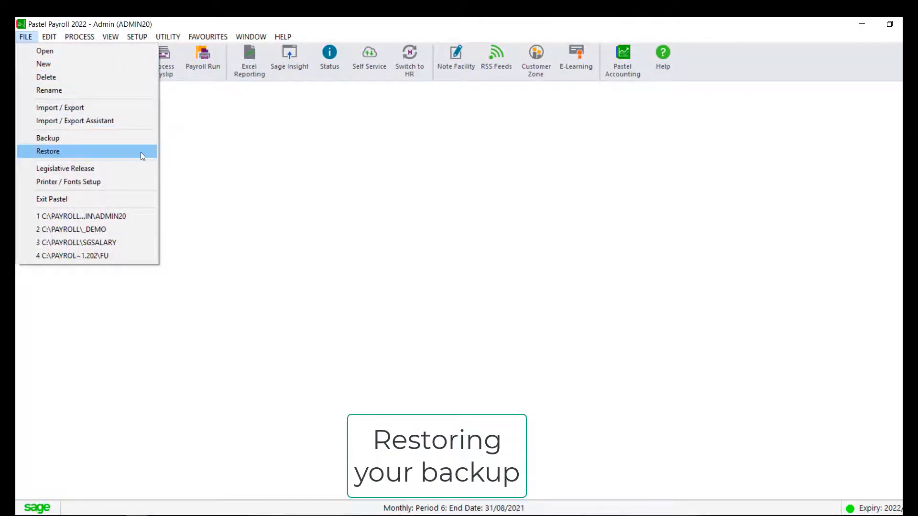
left_click(48, 151)
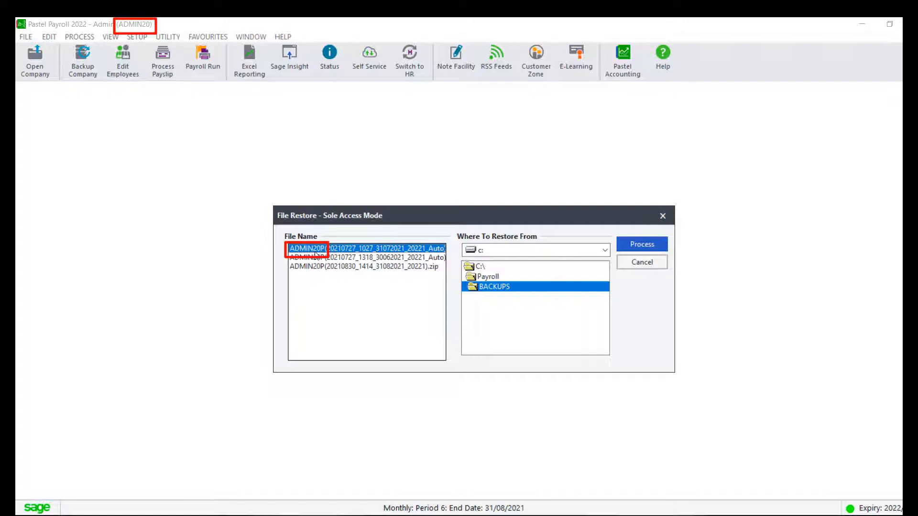
mouse_move(144, 39)
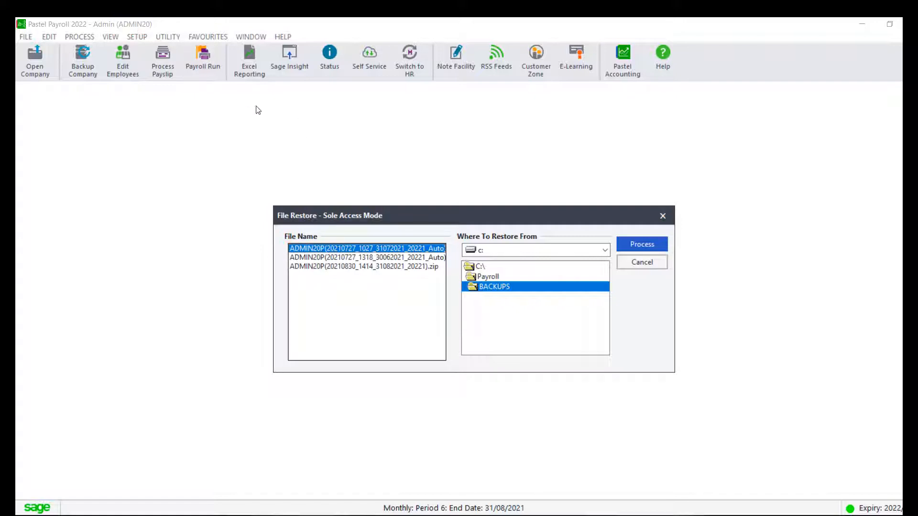
mouse_move(497, 490)
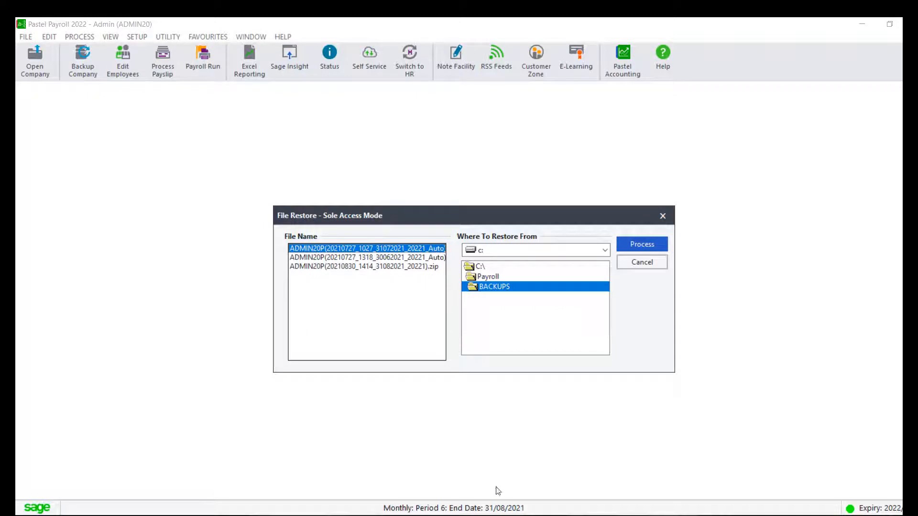
mouse_move(659, 256)
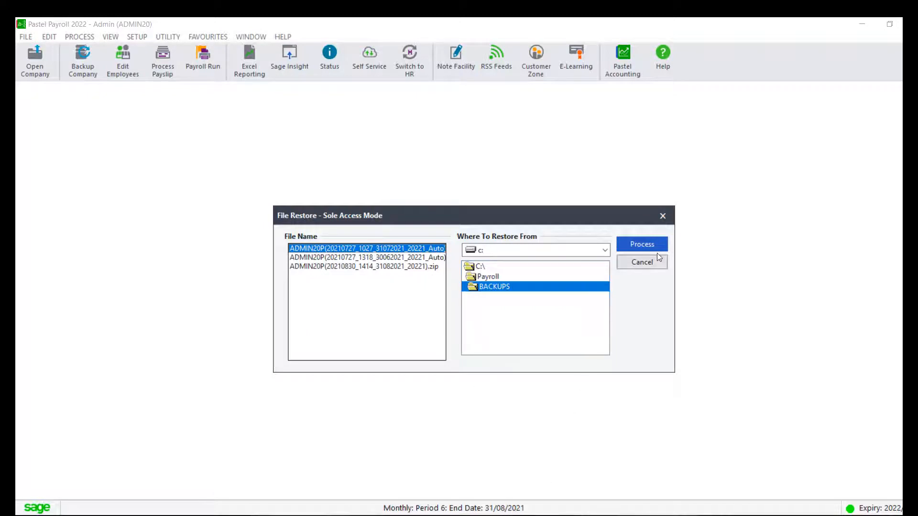
Restore the chosen backup over the live data, confirming the password, so the period reads Period 5, 31/07/2021
left_click(642, 245)
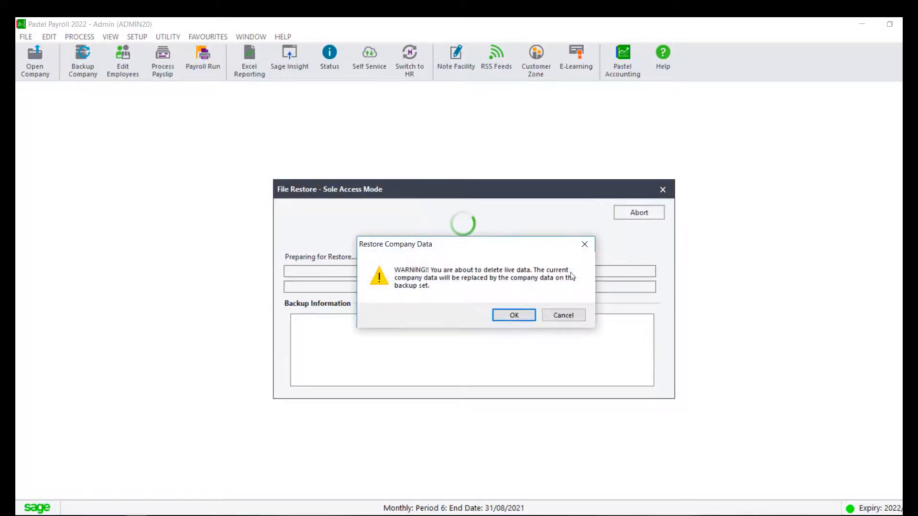
left_click(514, 315)
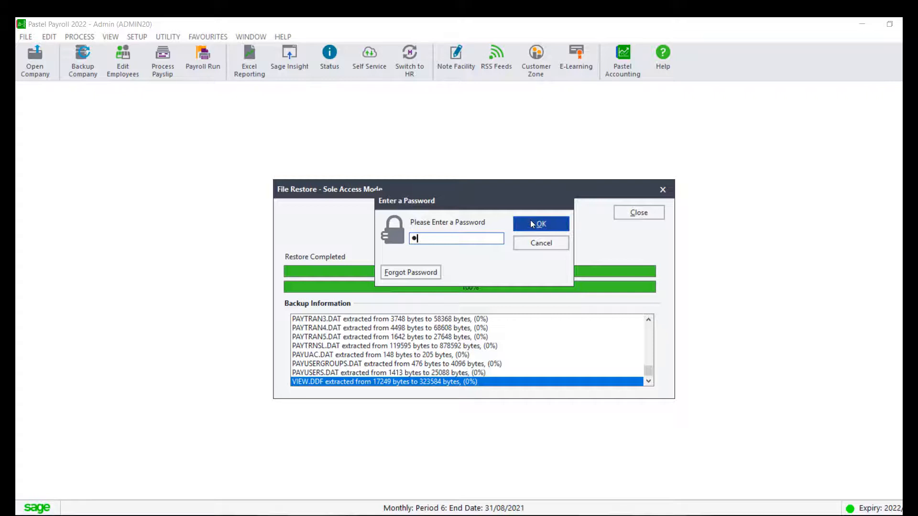
left_click(541, 224)
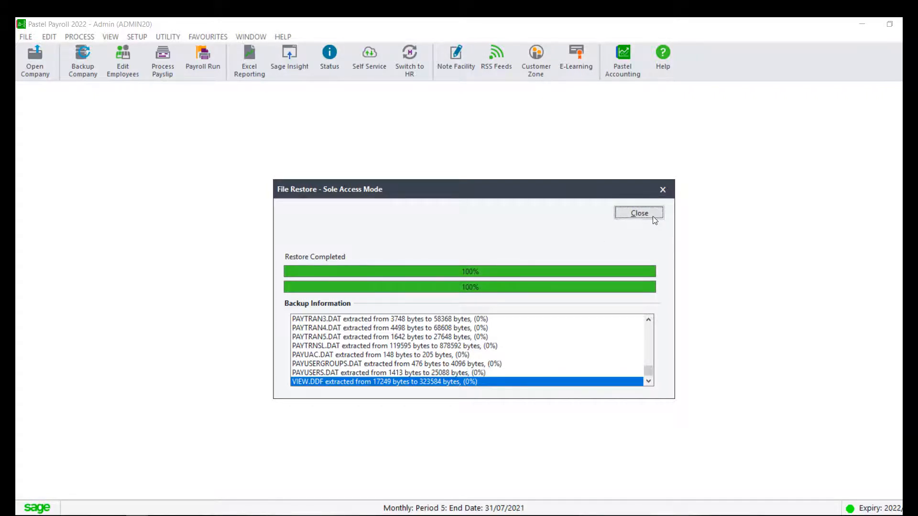
left_click(639, 214)
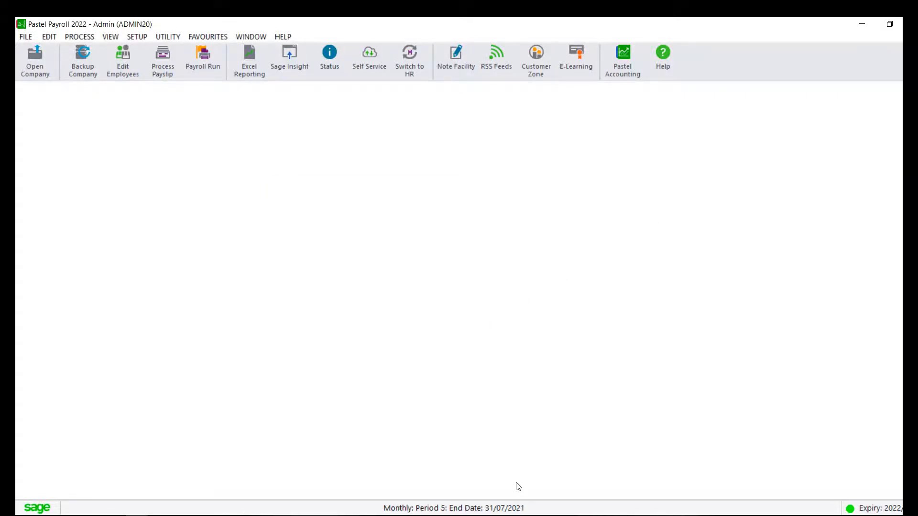
mouse_move(512, 513)
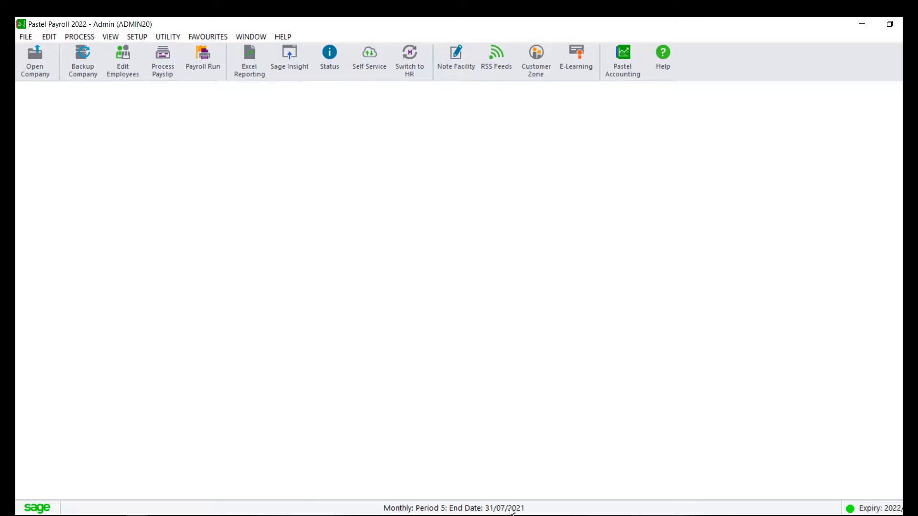